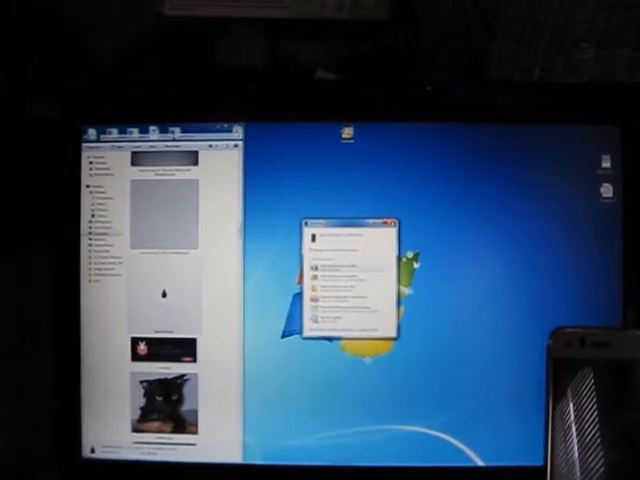
Step: Dismiss the small program dialog, leaving only the picture-folder Explorer window open
click(390, 218)
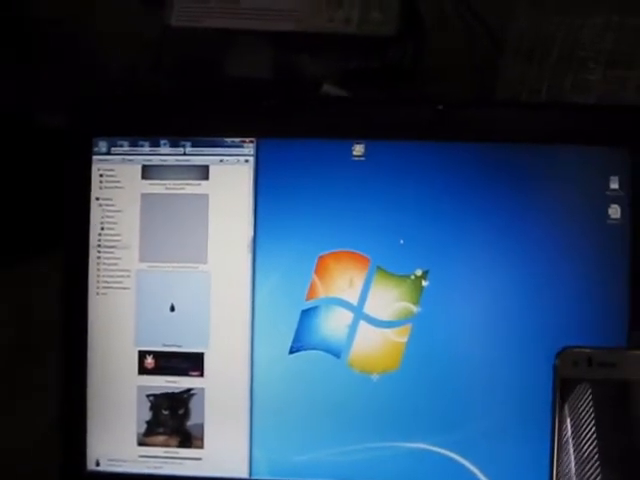